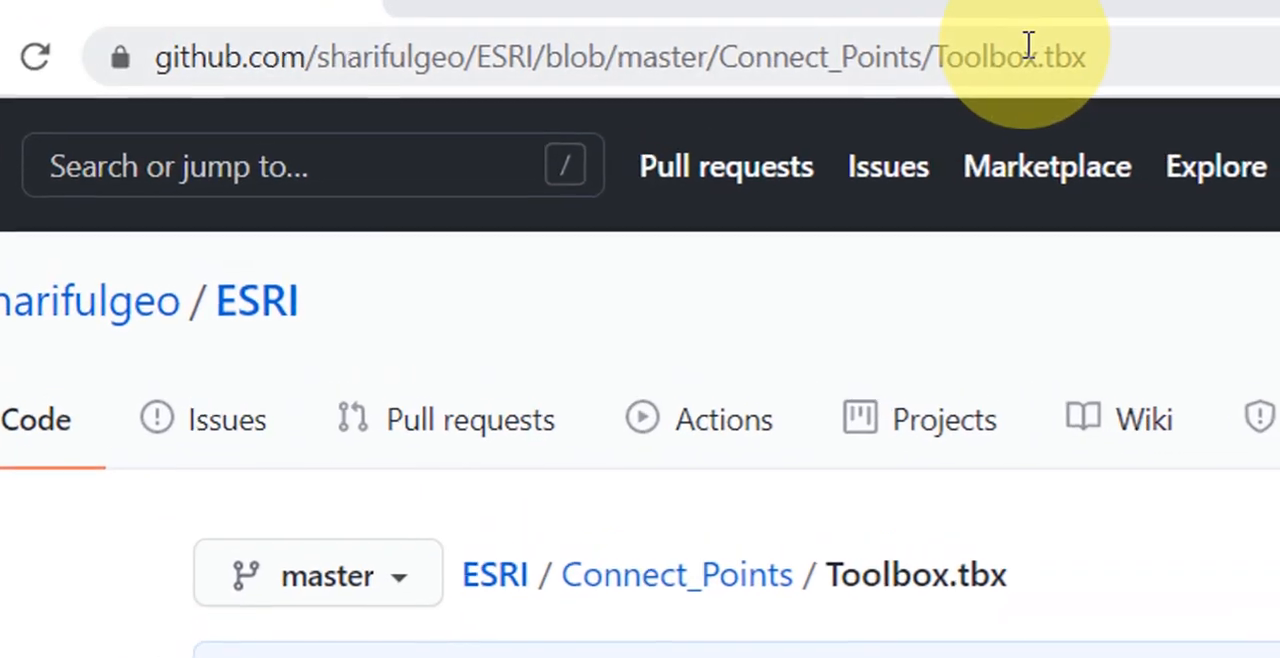
Step: Download Toolbox.tbx from the GitHub Connect_Points folder page
scroll(down, 3)
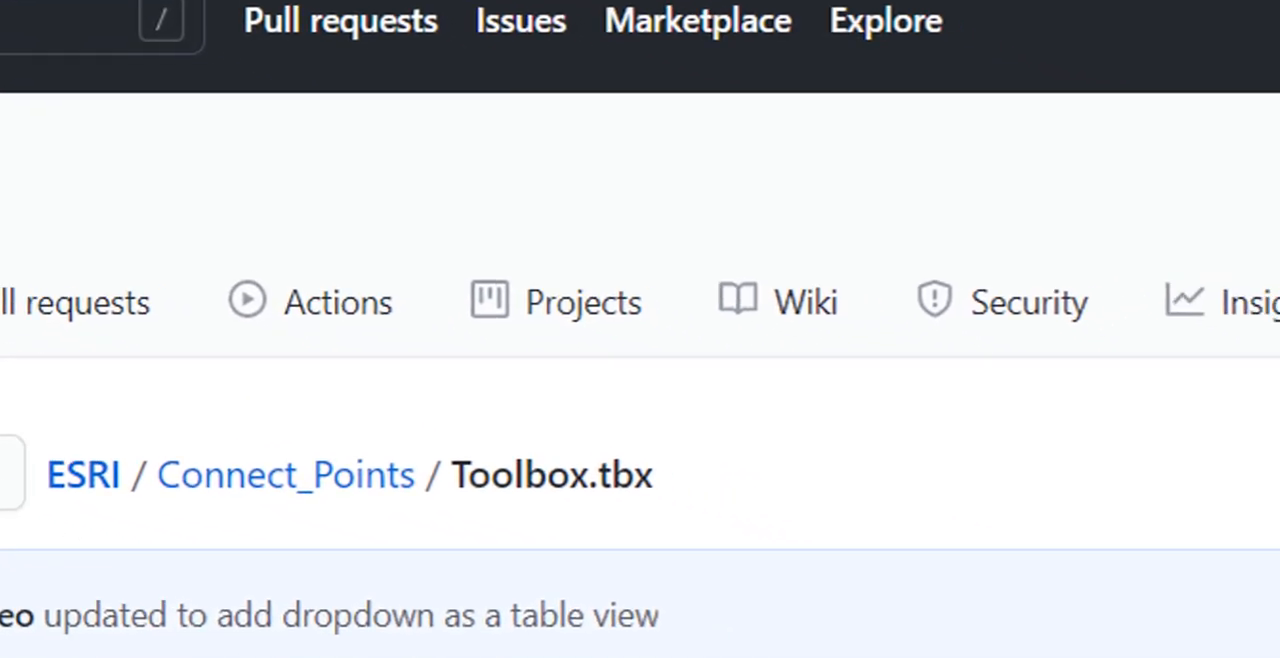
scroll(down, 3)
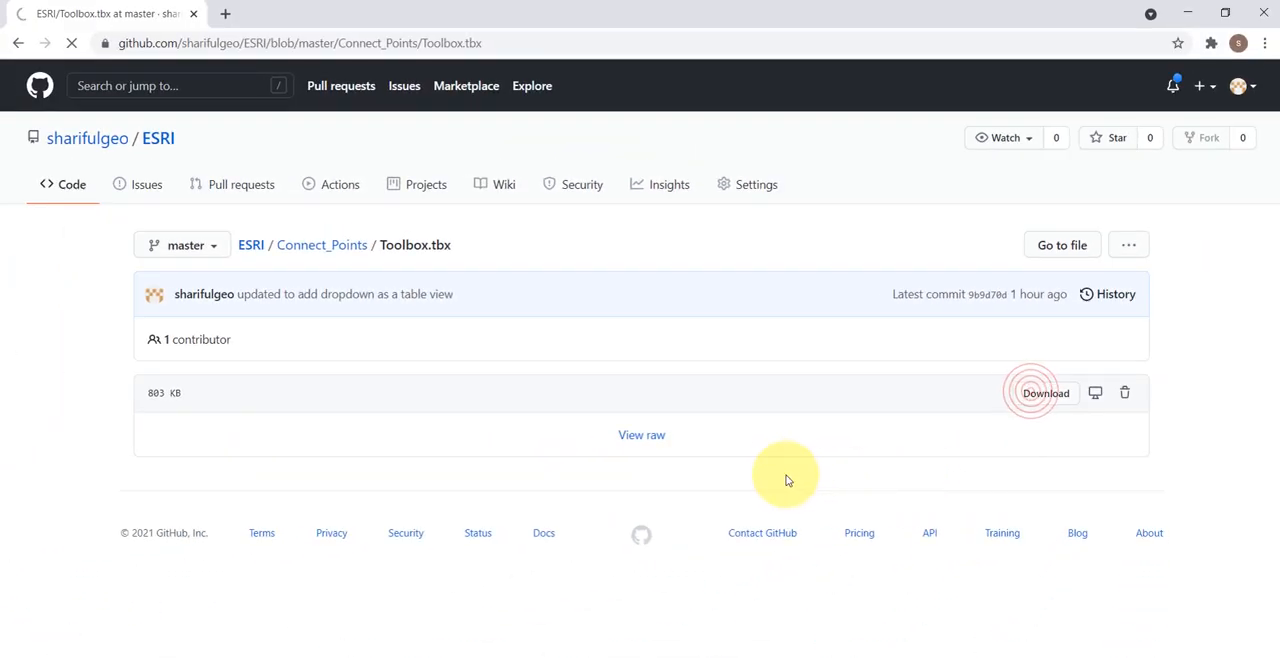
click(1045, 392)
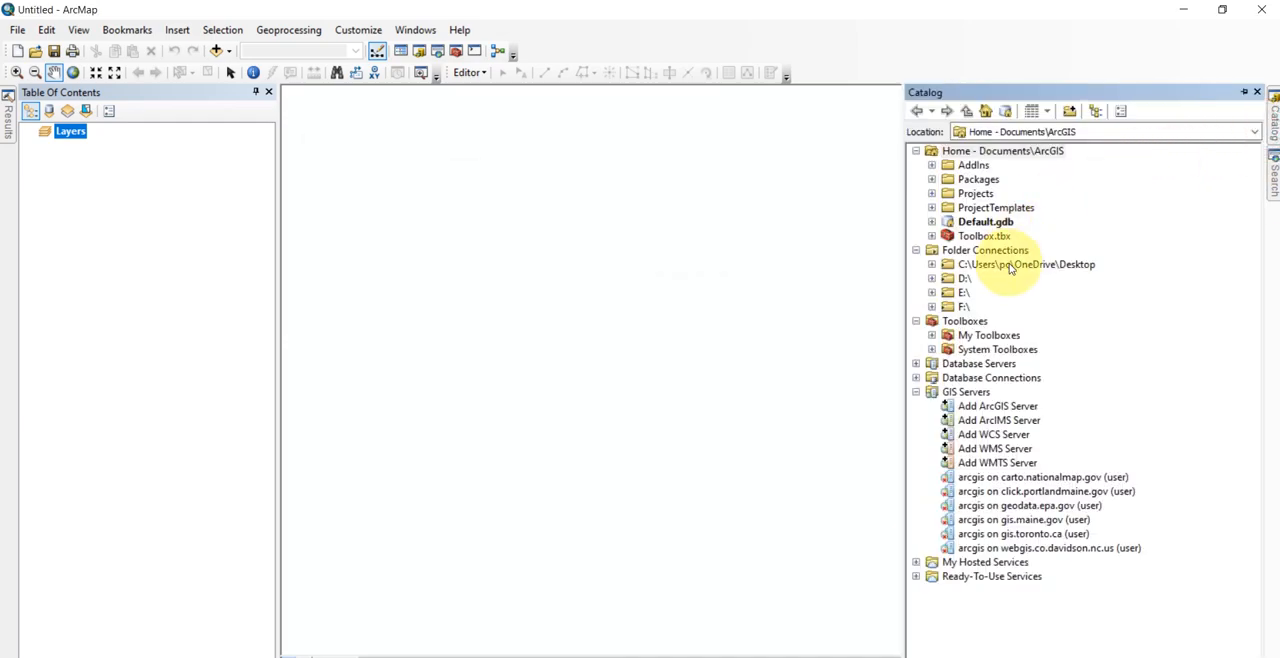
Step: Expand the Desktop folder connection and Toolbox.tbx to reveal the ConnectPoints tool
click(933, 264)
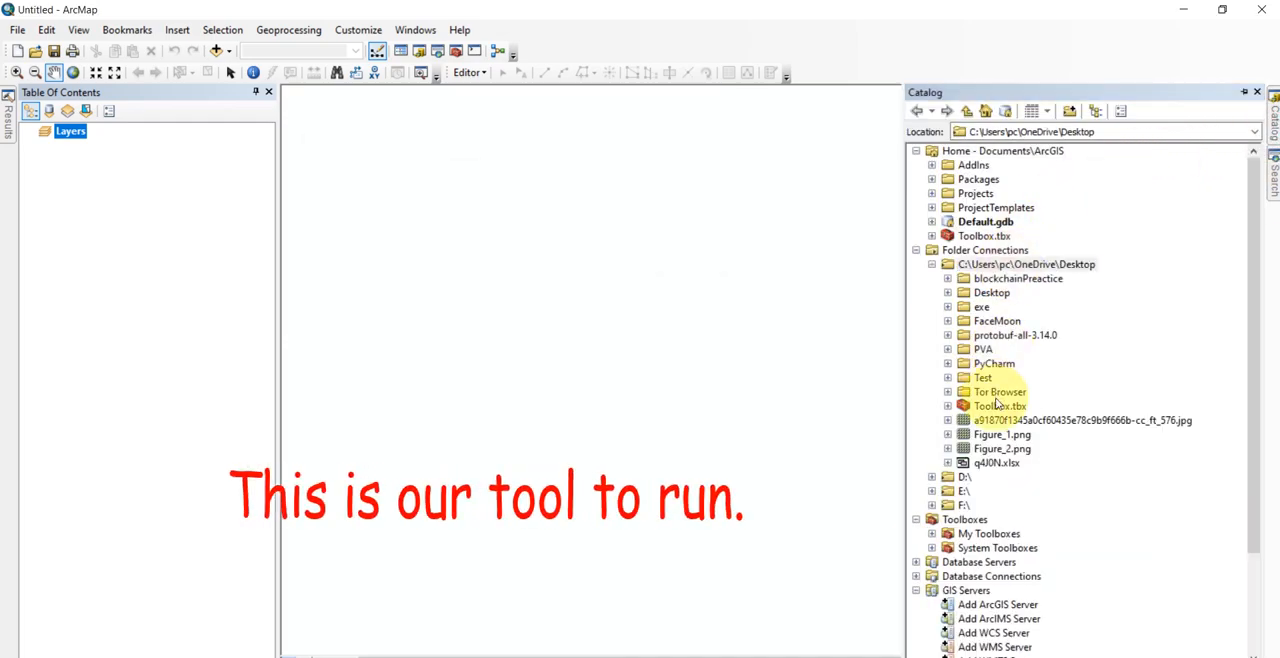
click(1000, 405)
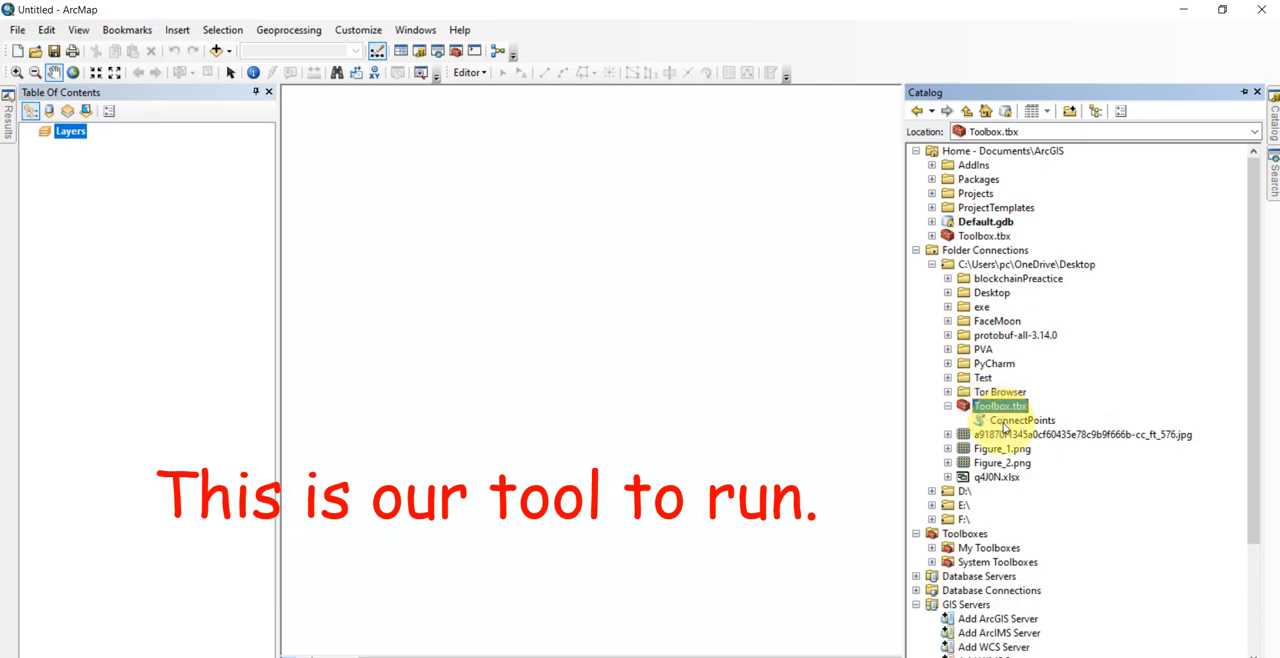
Step: Browse Catalog to F:\Tutorial\Youtube\ConnectPoints and expand Data.gdb with the point data
scroll(down, 3)
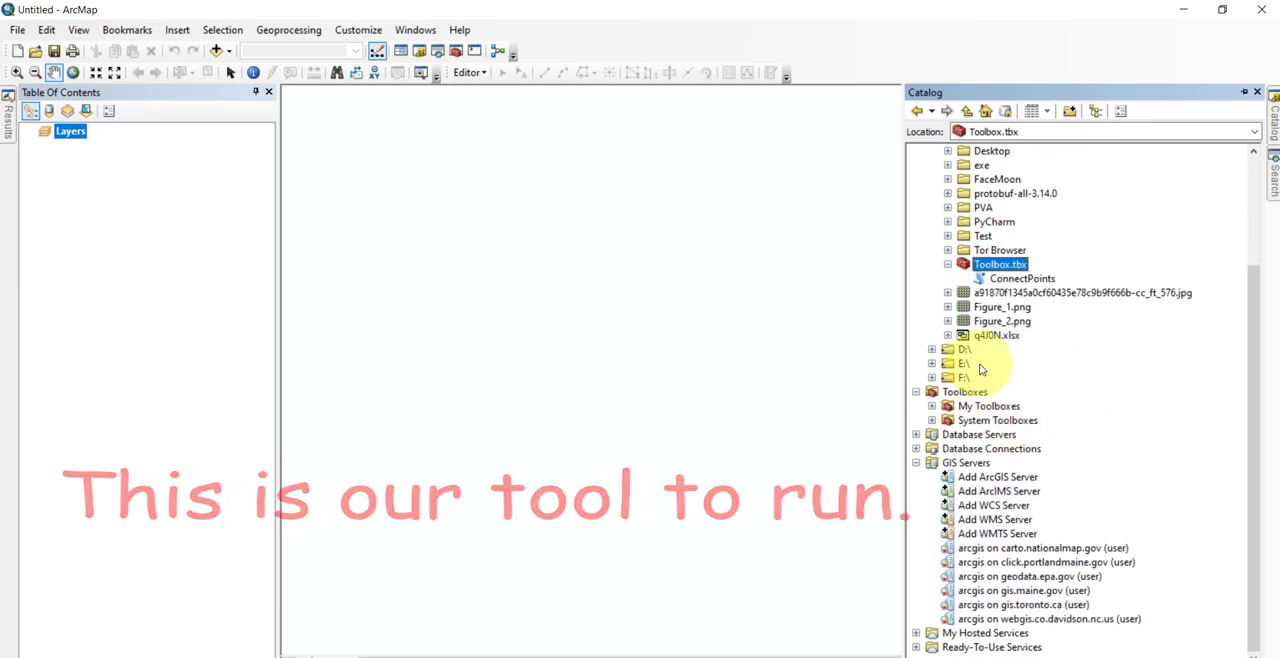
click(936, 377)
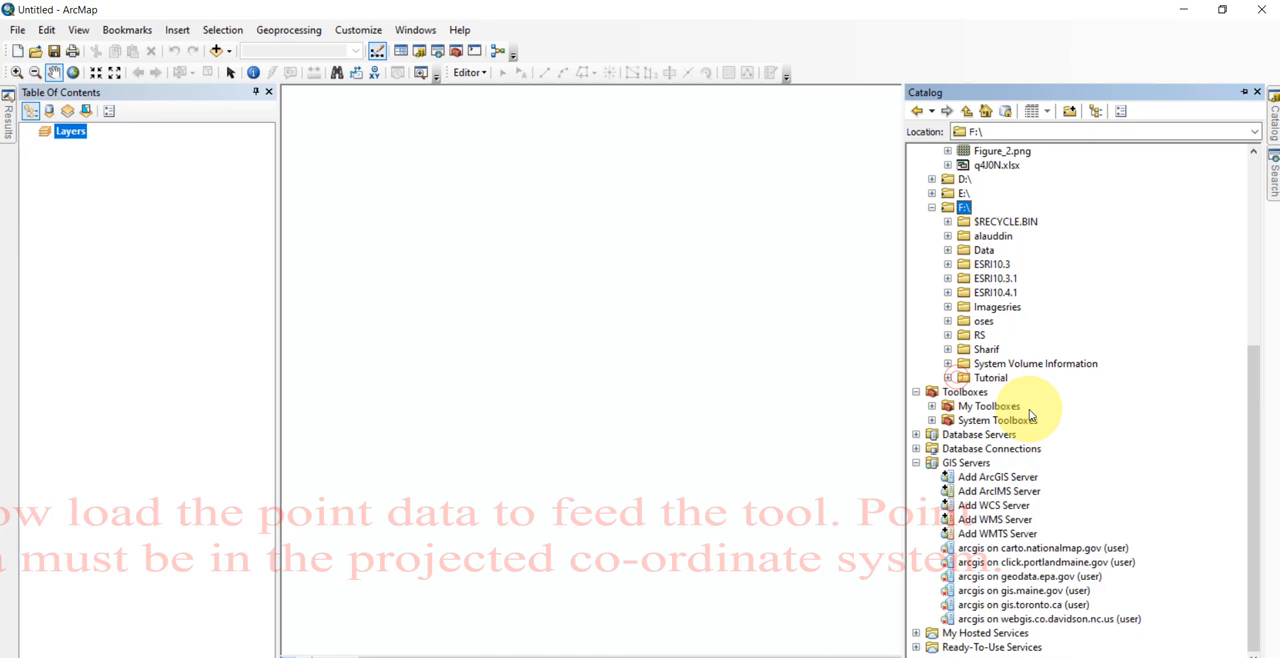
click(985, 377)
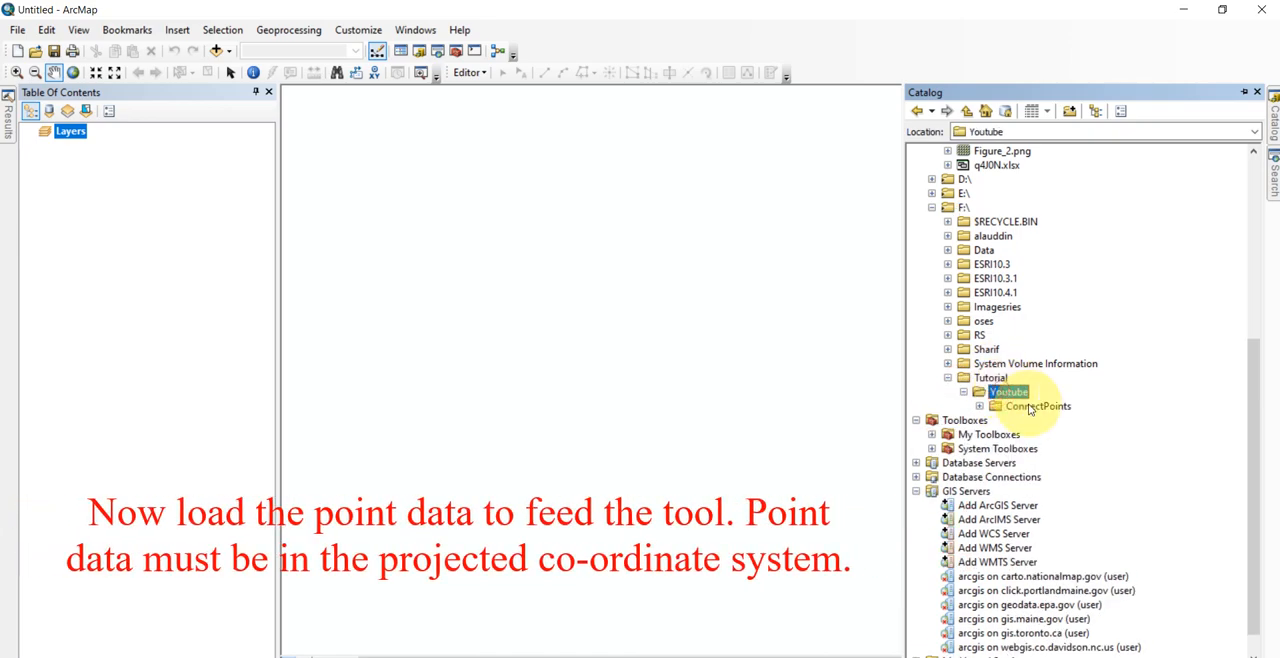
click(1034, 406)
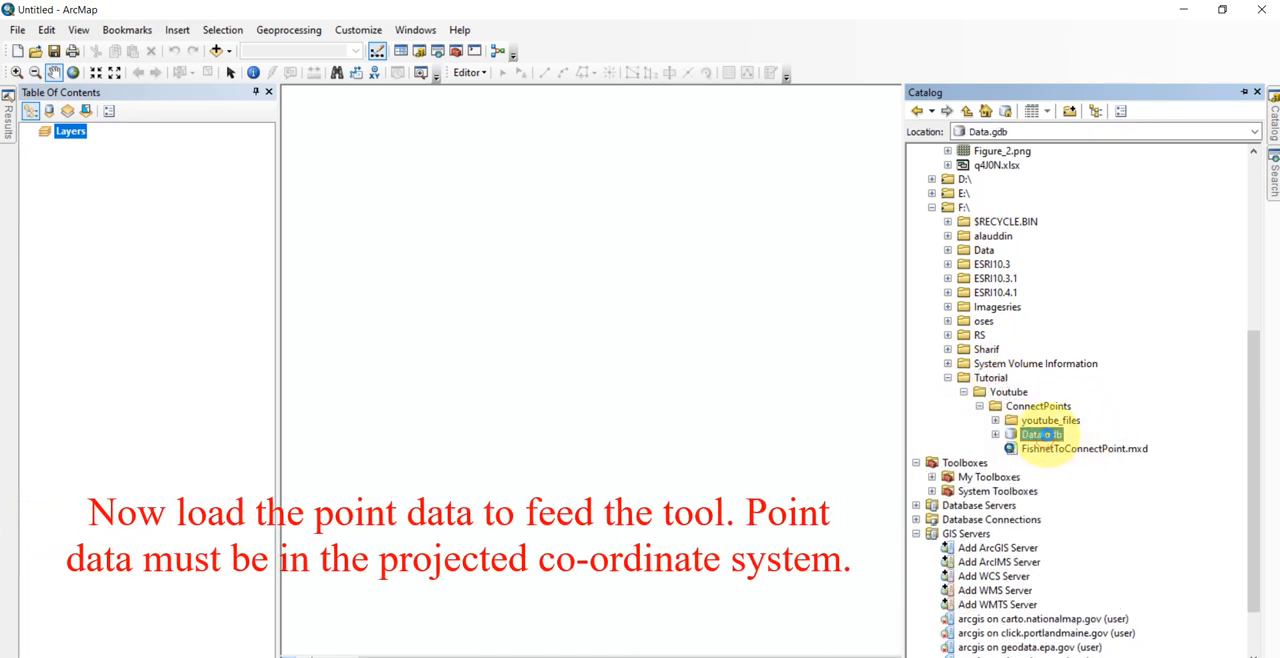
click(998, 434)
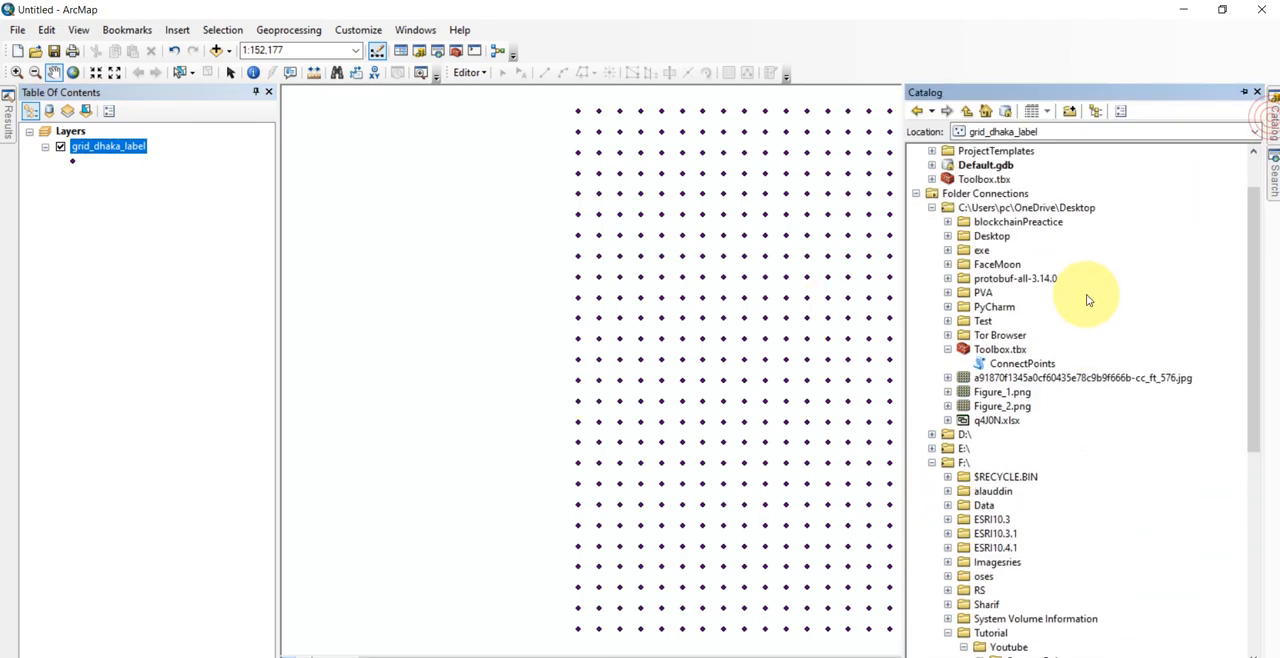
Step: Set up ConnectPoints with grid_dhaka_label as input points and an output feature class in Data.gdb
double_click(1020, 363)
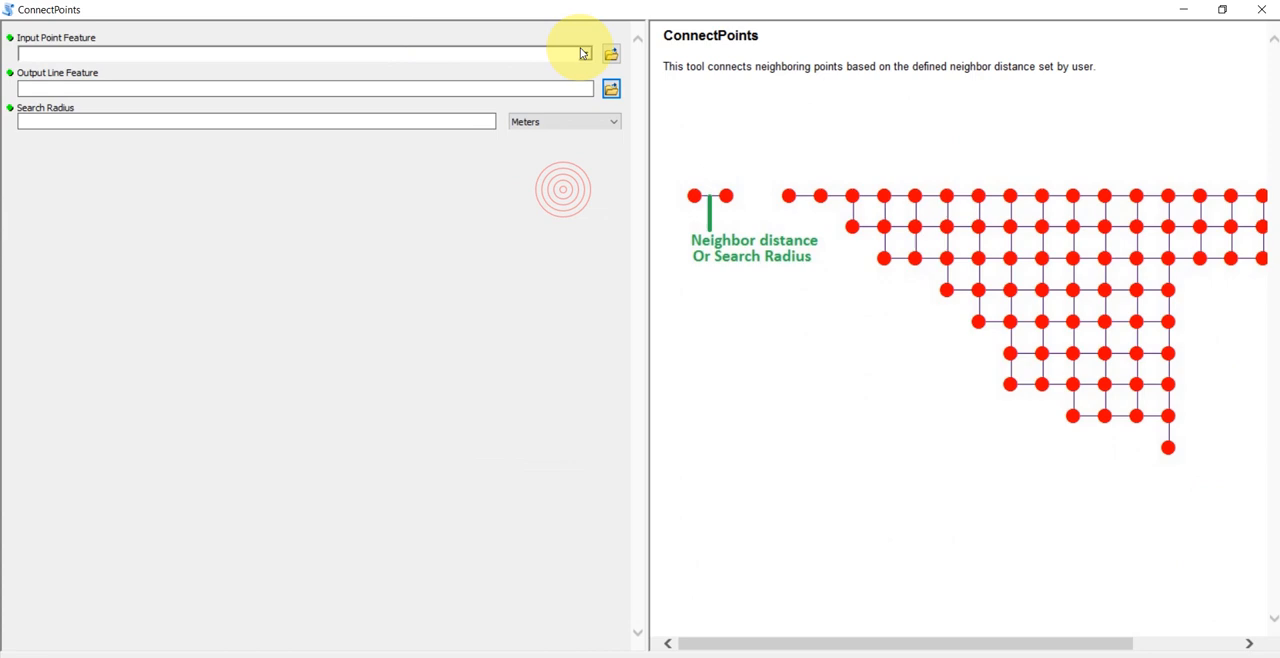
click(579, 53)
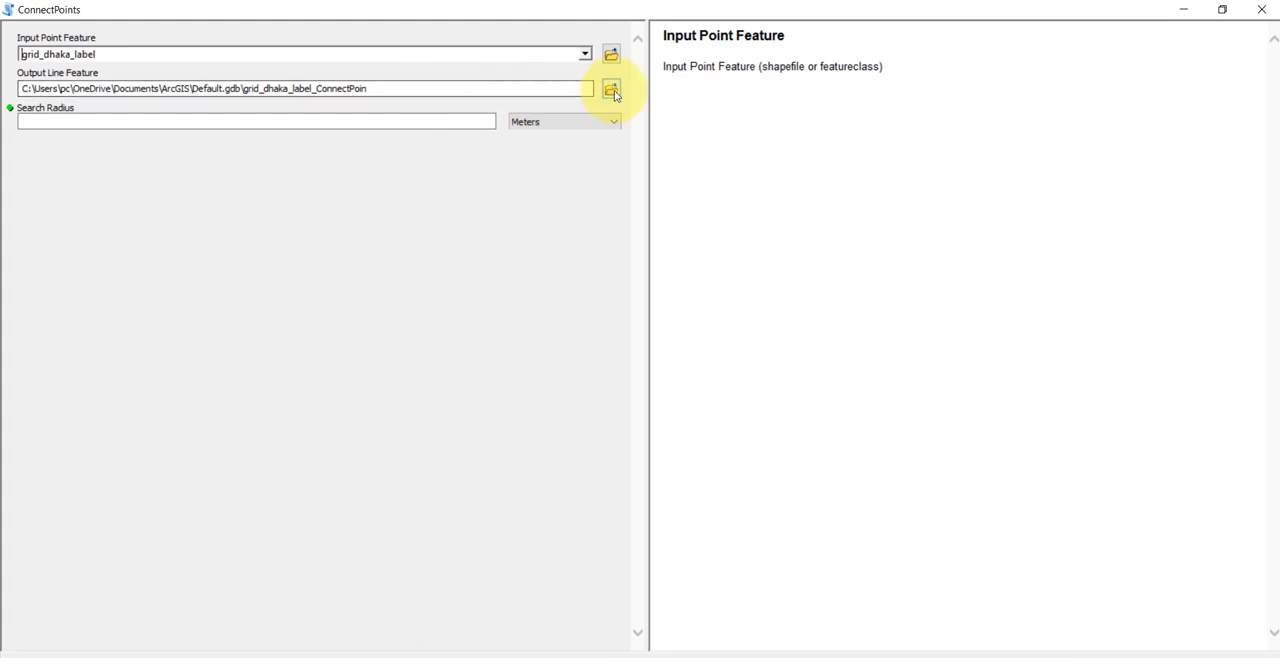
click(613, 88)
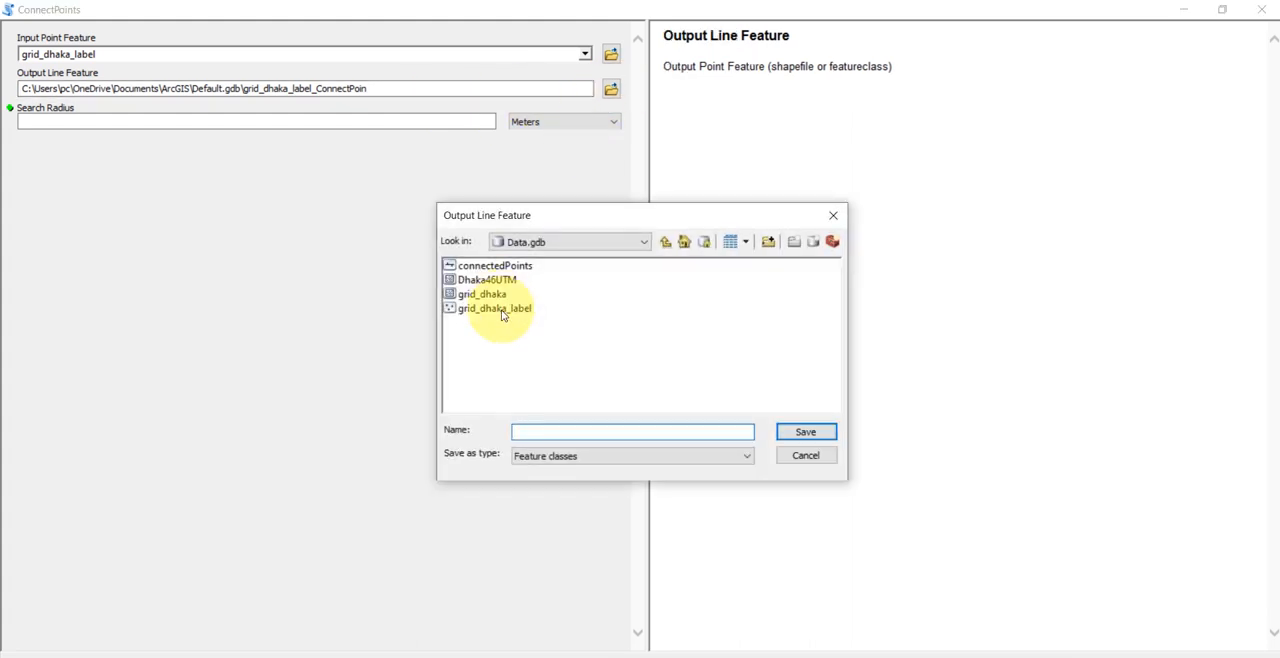
click(805, 431)
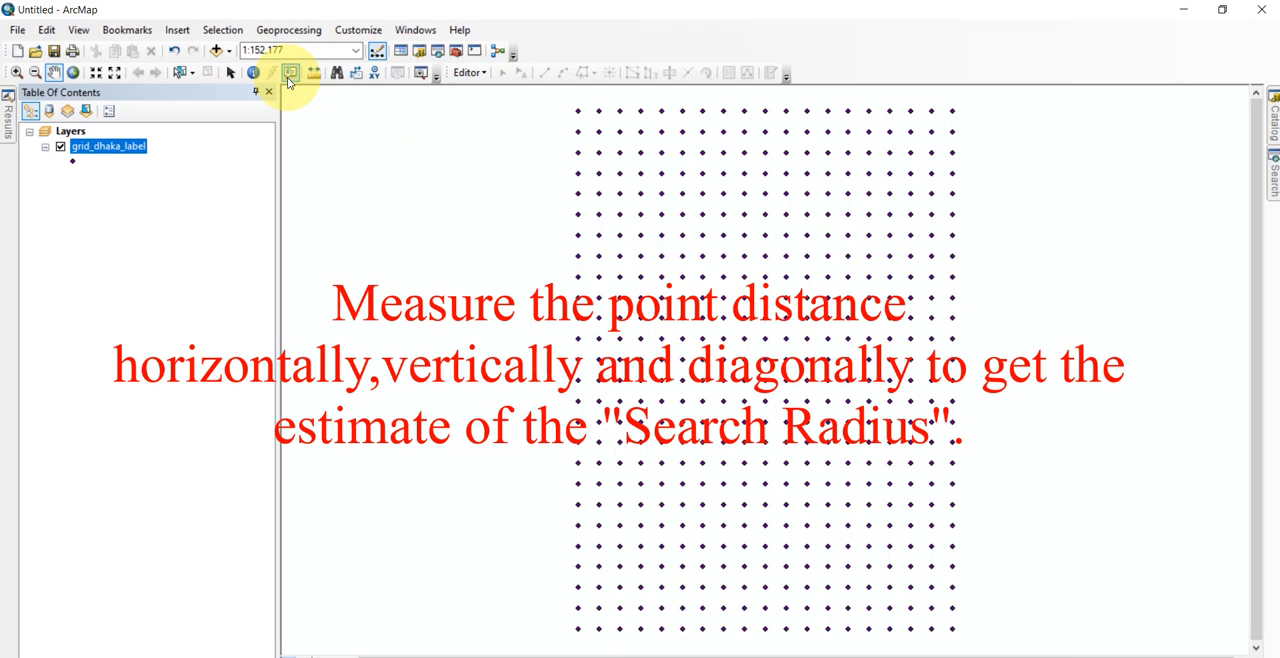
Step: Measure the distance between two neighbouring grid points with the Measure tool
click(290, 71)
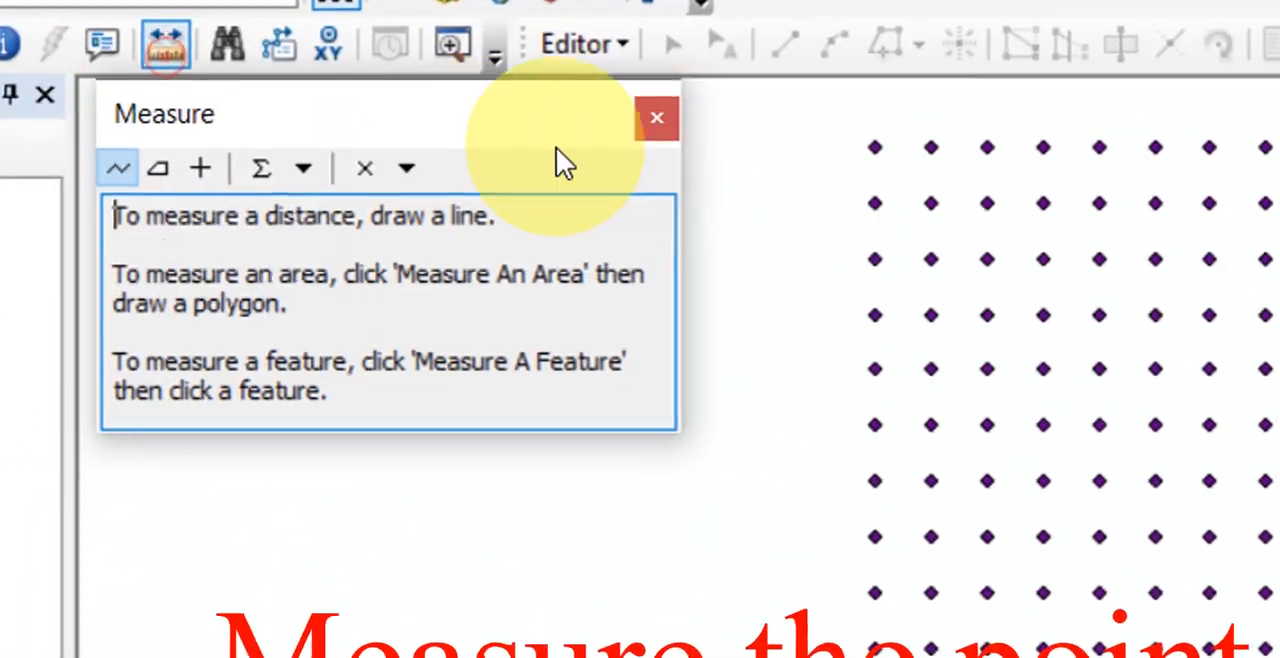
drag(893, 148, 948, 148)
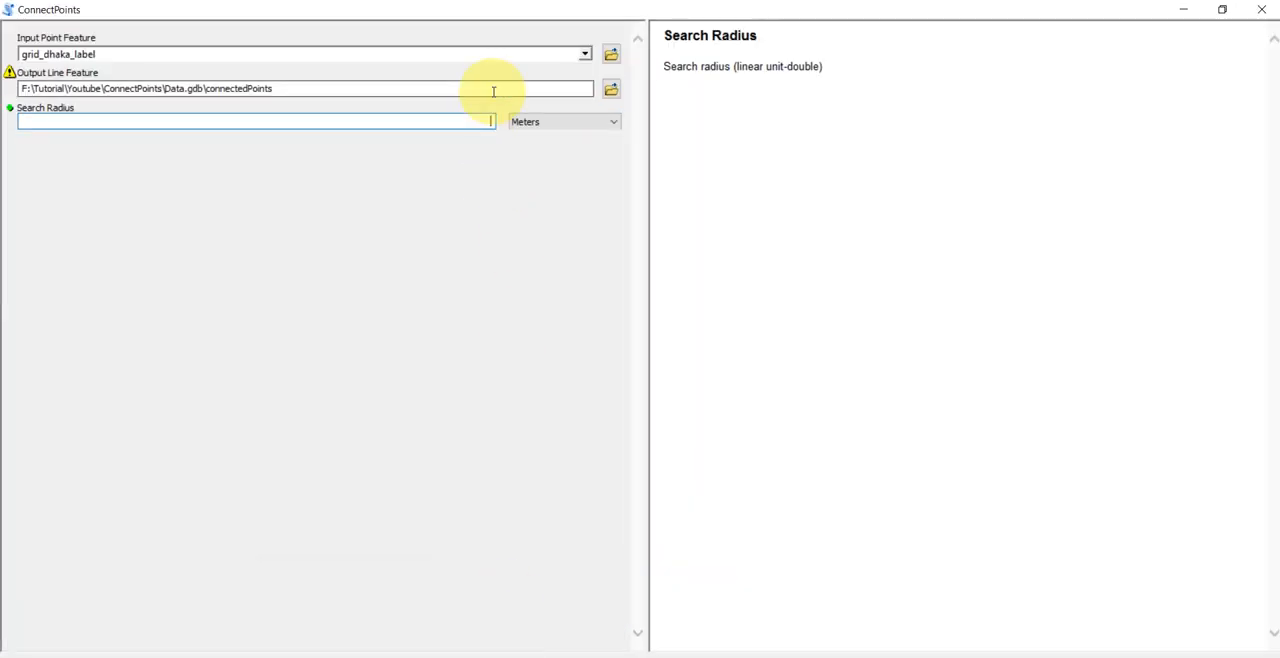
Step: Run ConnectPoints with a 1400 meter search radius, creating the connectedPoints line layer
text(1400)
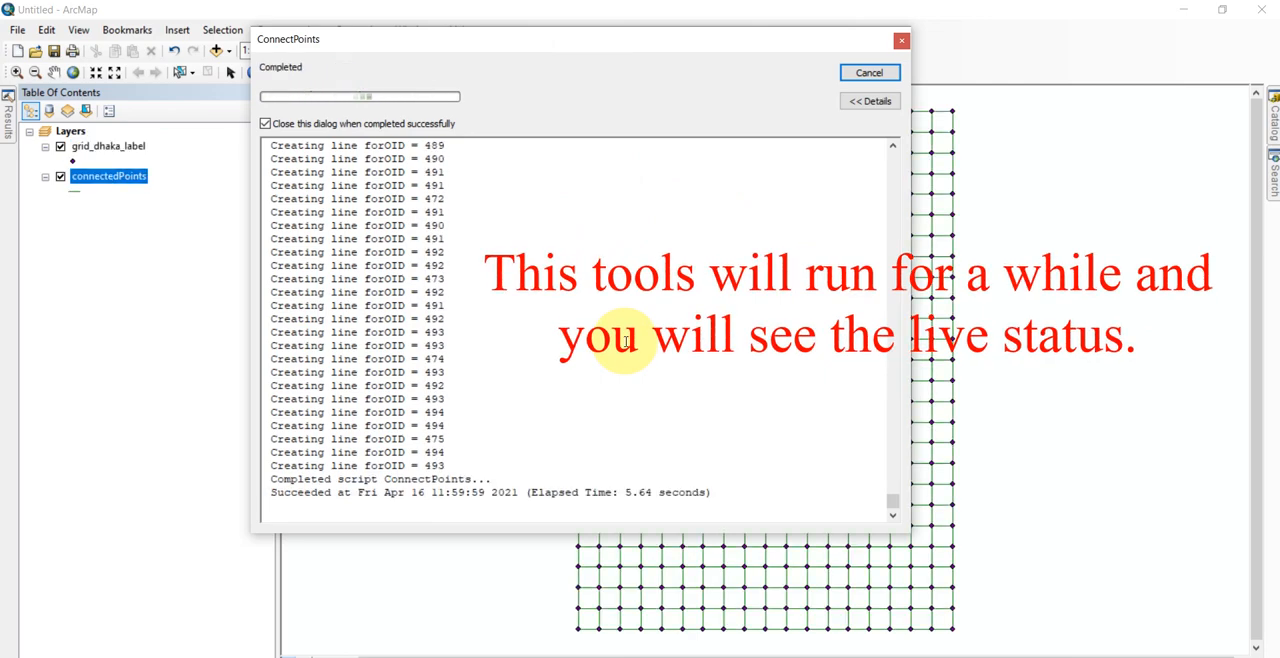
click(868, 72)
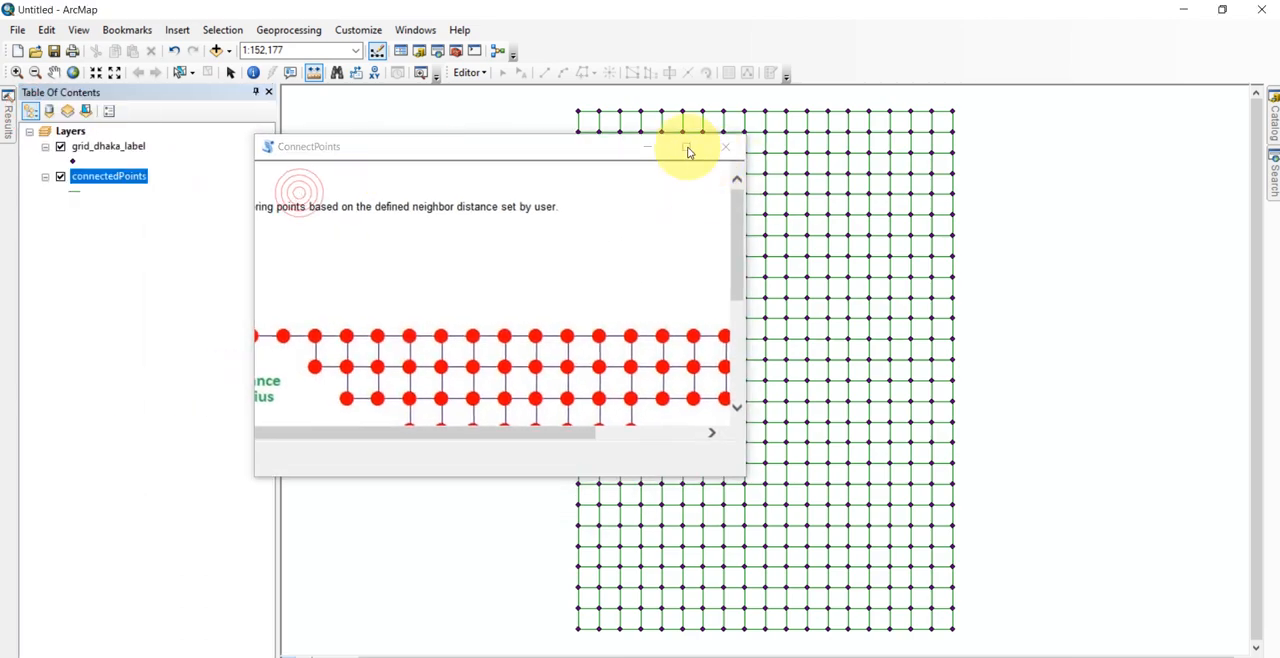
Step: Rerun ConnectPoints with a 2500 meter search radius so diagonal neighbours connect too
click(686, 147)
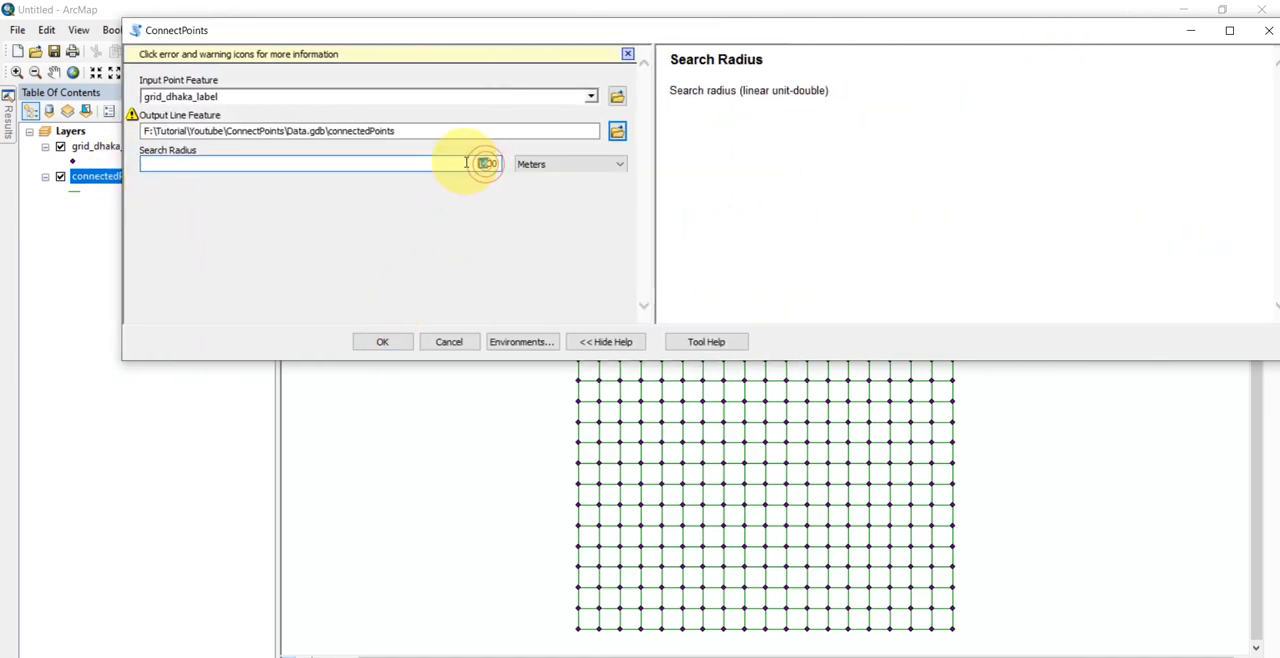
text(2500)
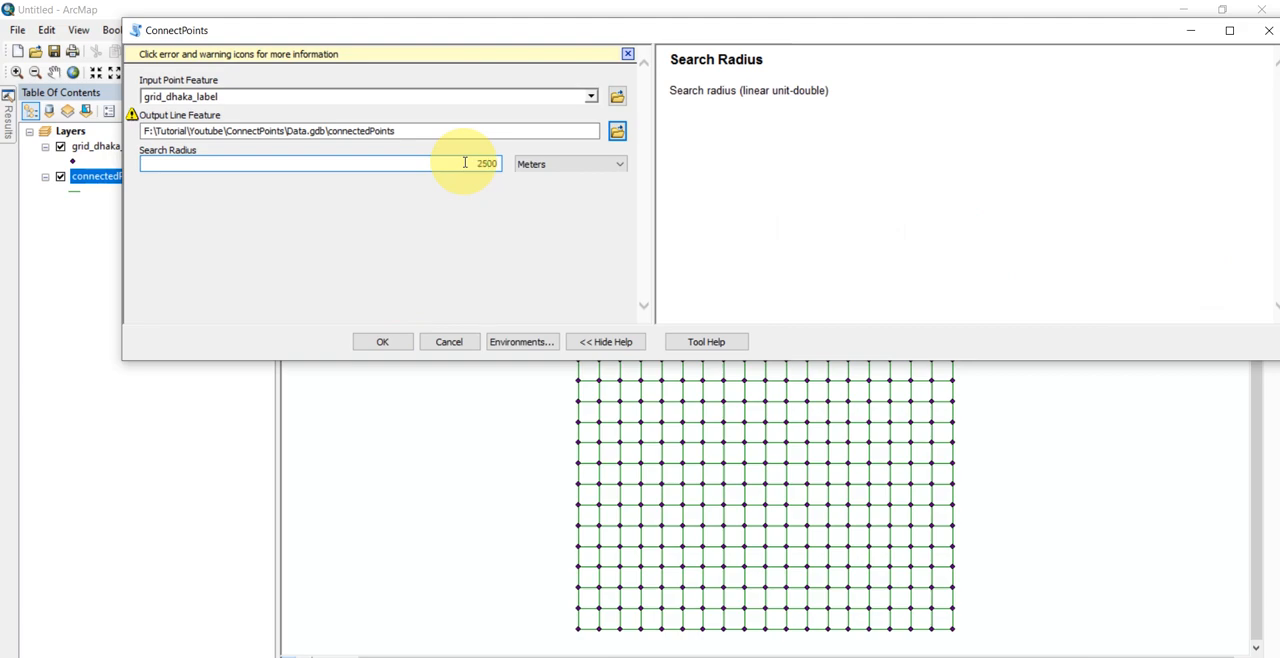
click(382, 341)
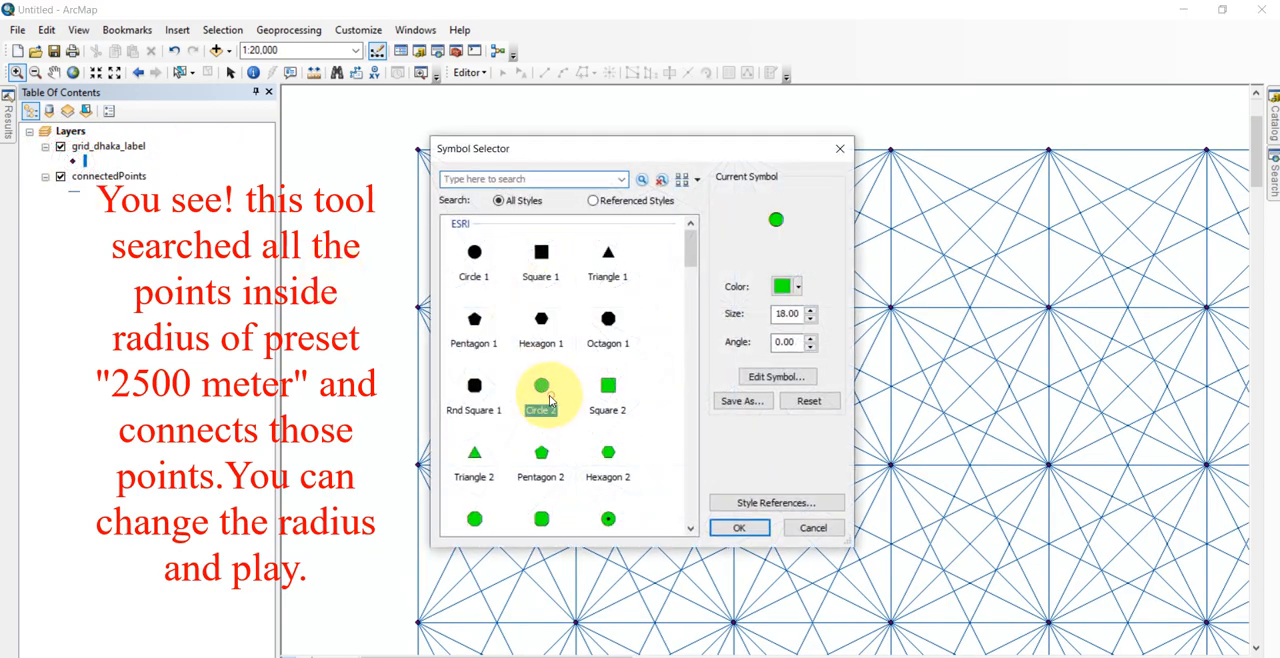
Step: Symbolize grid_dhaka_label as green Circle 2 points, then hide the layer to show only the line mesh
click(740, 528)
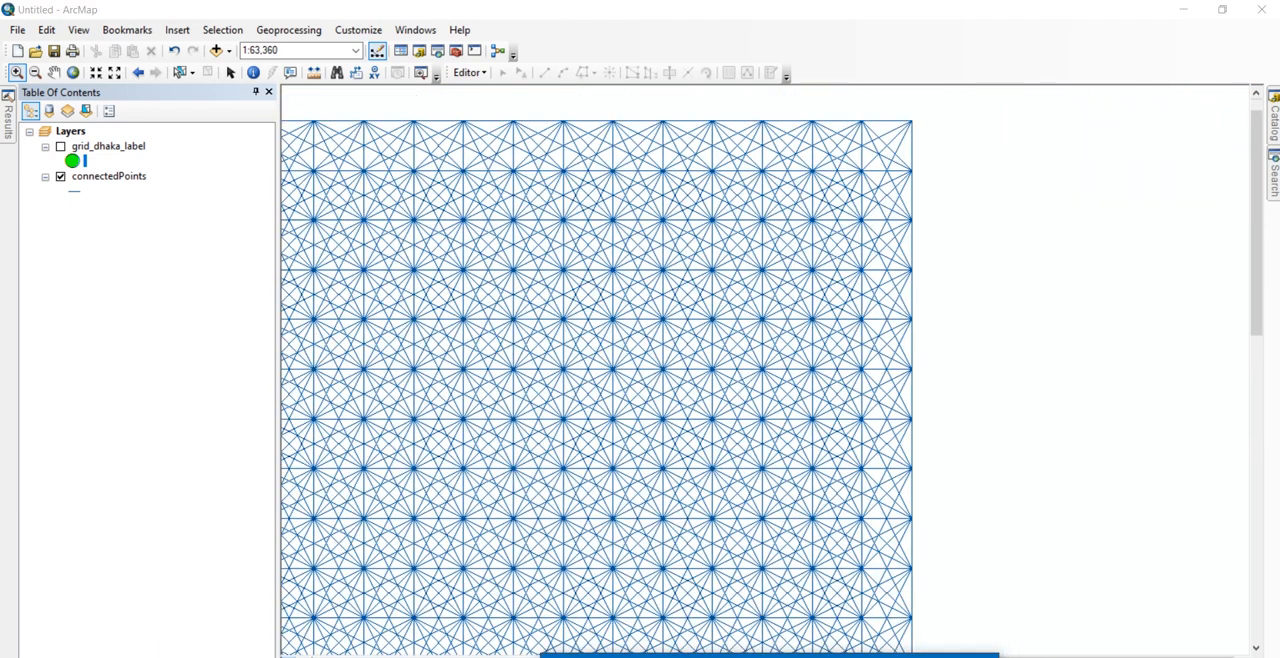
click(103, 146)
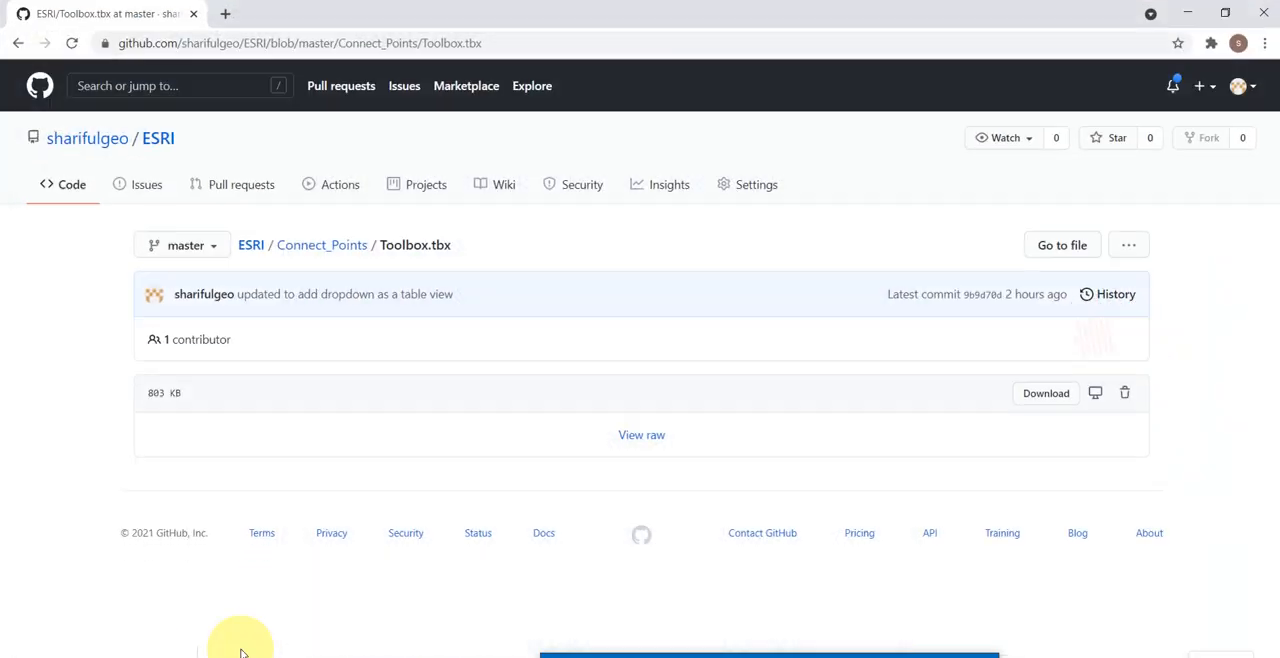
Step: Navigate to the Connect_Points folder on GitHub showing its files and README
click(322, 244)
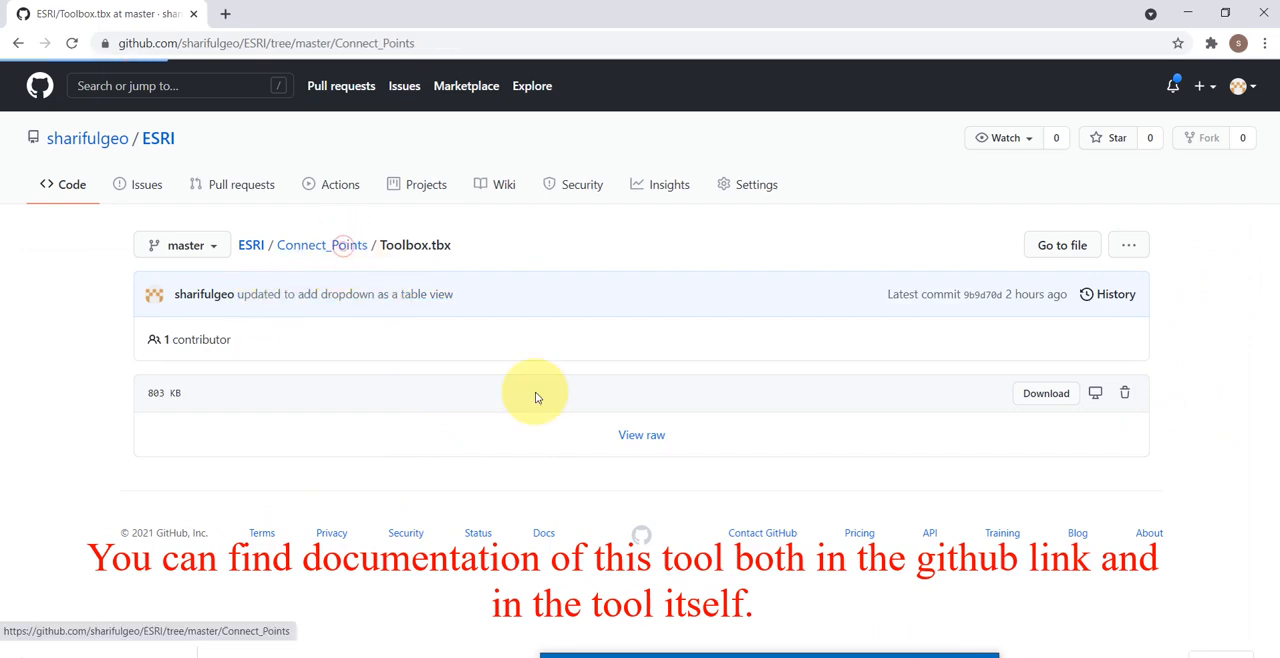
mouse_move(483, 270)
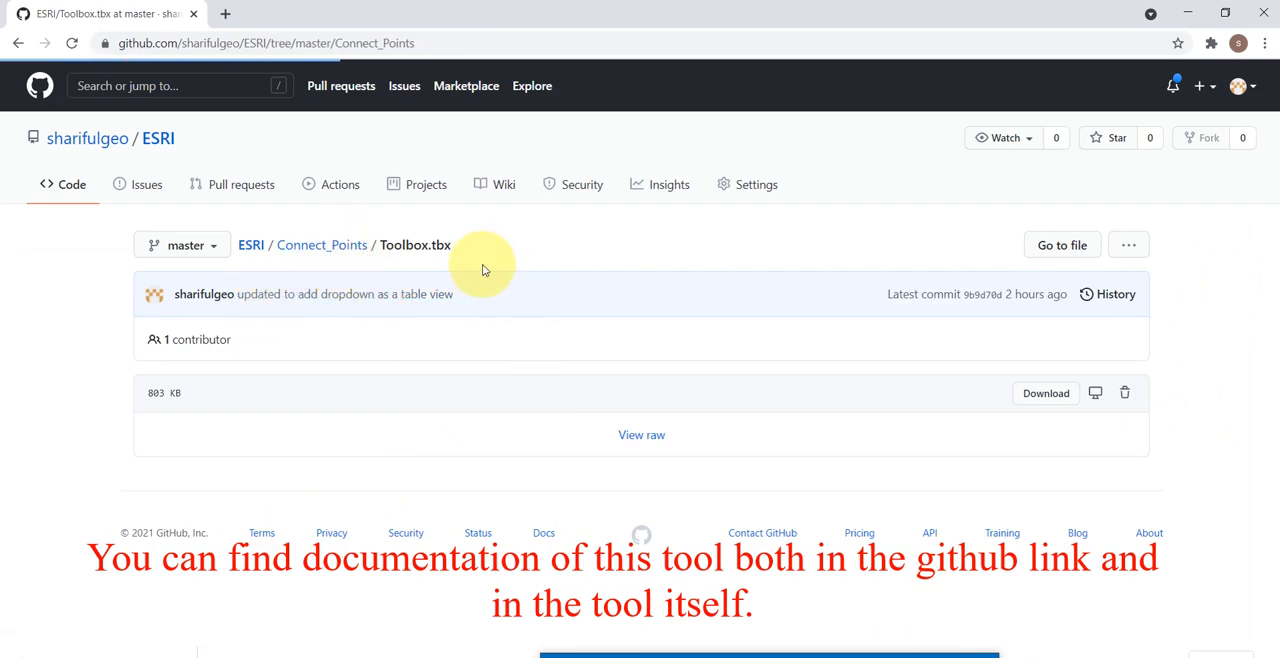
click(321, 244)
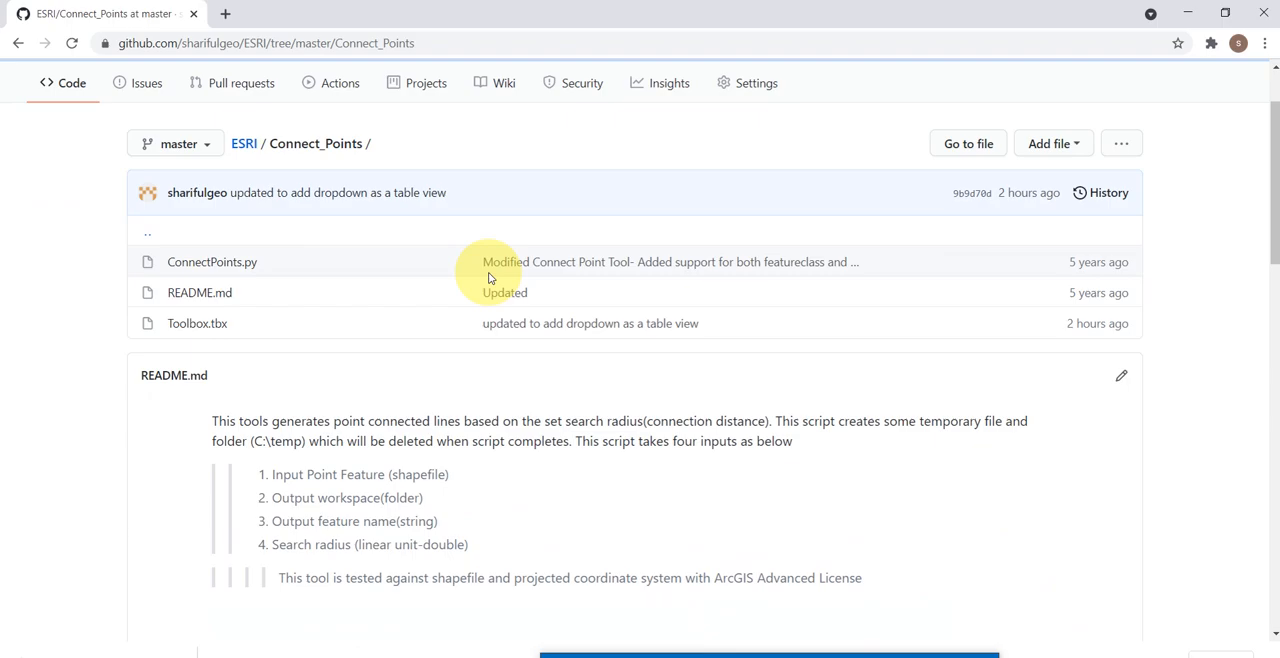